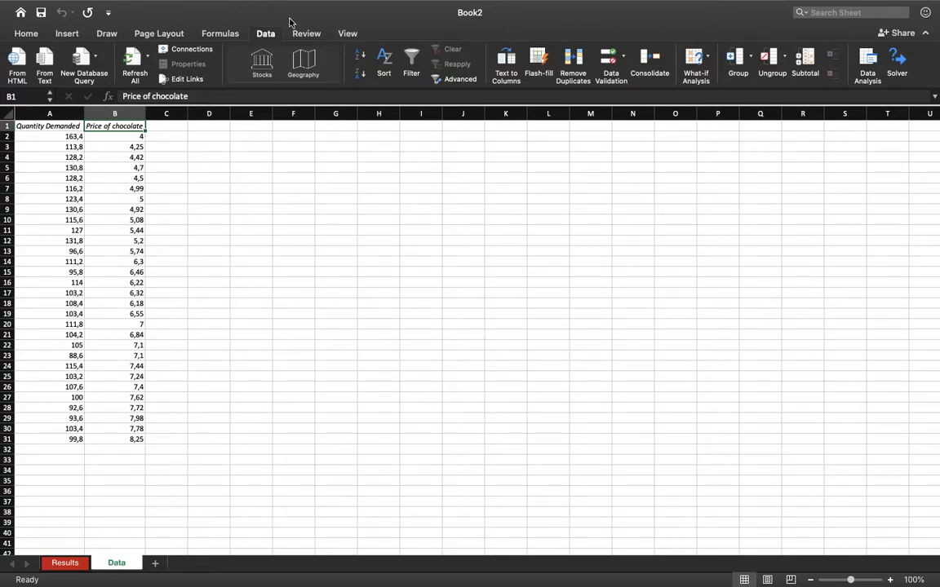
Run a Regression of Quantity Demanded (A1:A31) on Price (B1:B31) with Labels and Residuals on a new sheet
{"action": "left_click", "coordinate": [868, 64]}
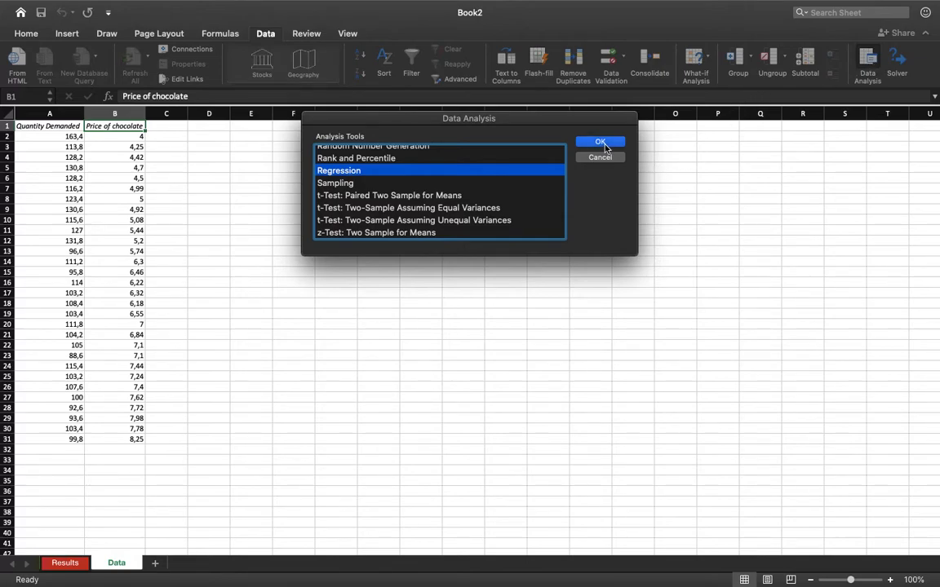
{"action": "left_click", "coordinate": [601, 140]}
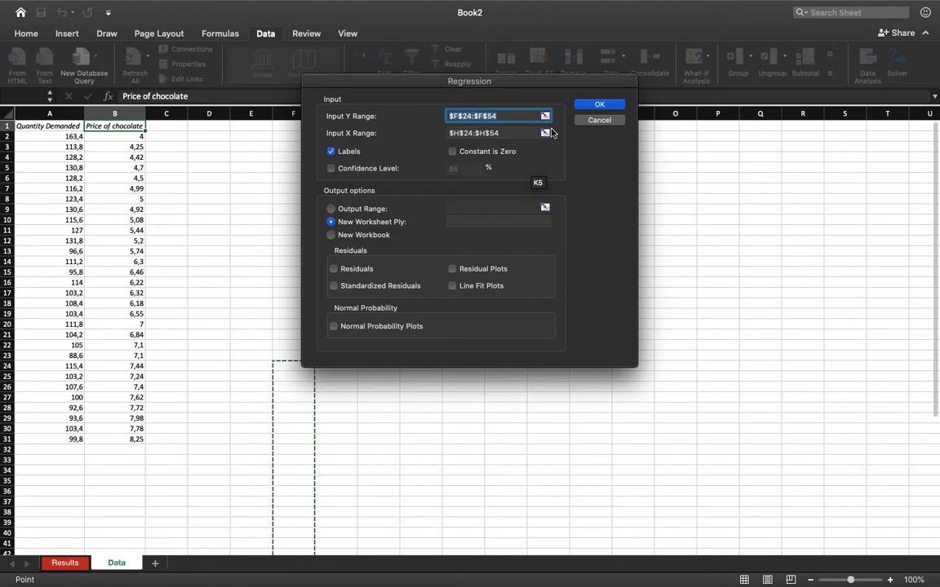
{"action": "left_click", "coordinate": [545, 116]}
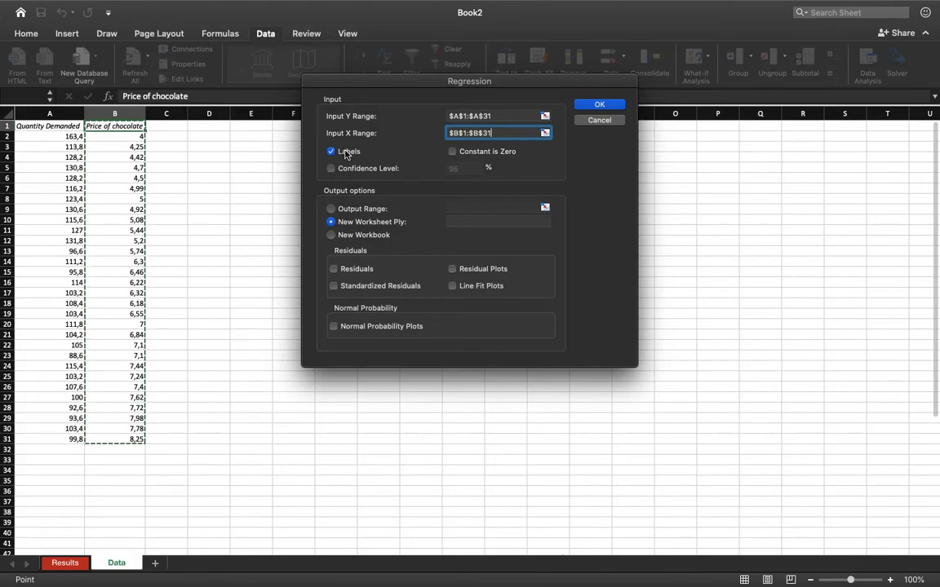
{"action": "left_click", "coordinate": [333, 268]}
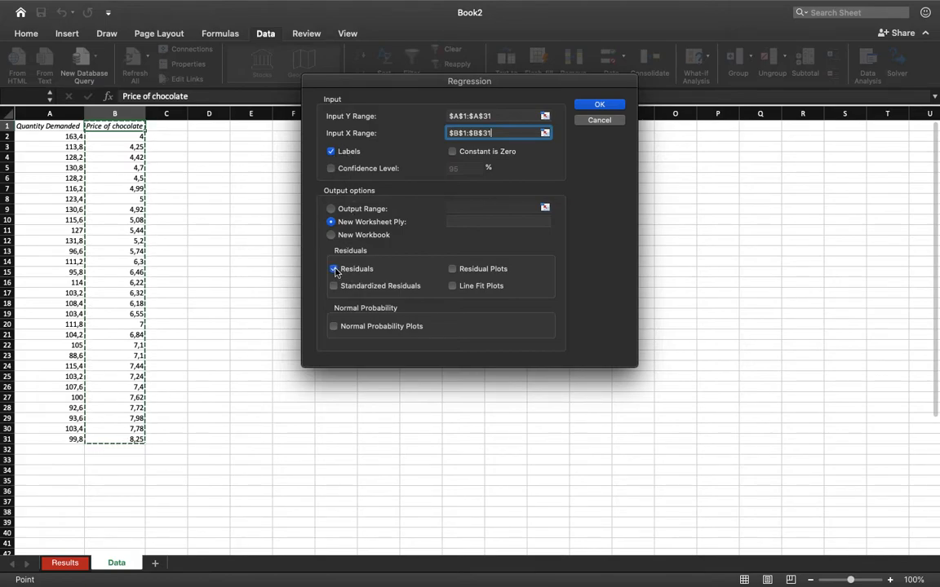
{"action": "left_click", "coordinate": [599, 104]}
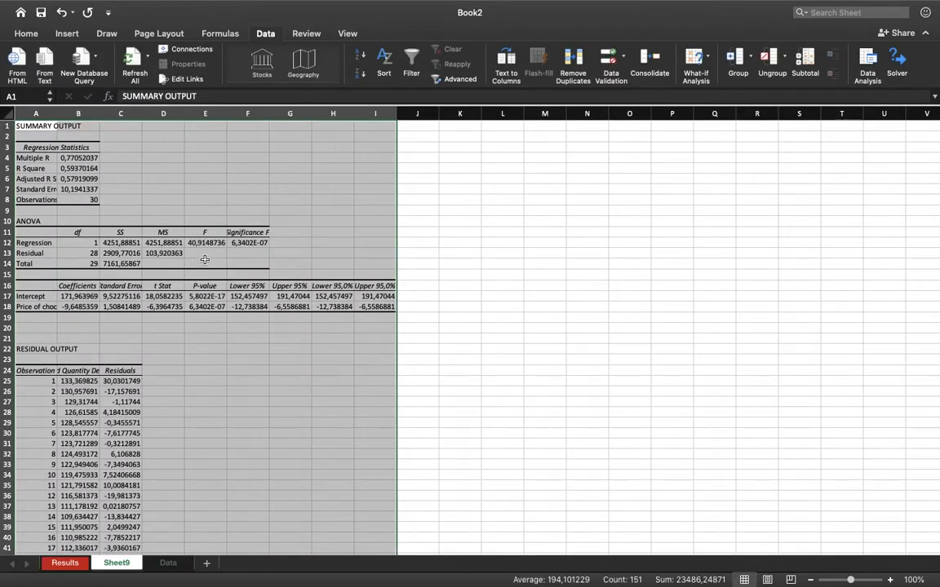
Select the intercept and slope coefficients from the regression summary output
{"action": "left_click", "coordinate": [78, 296]}
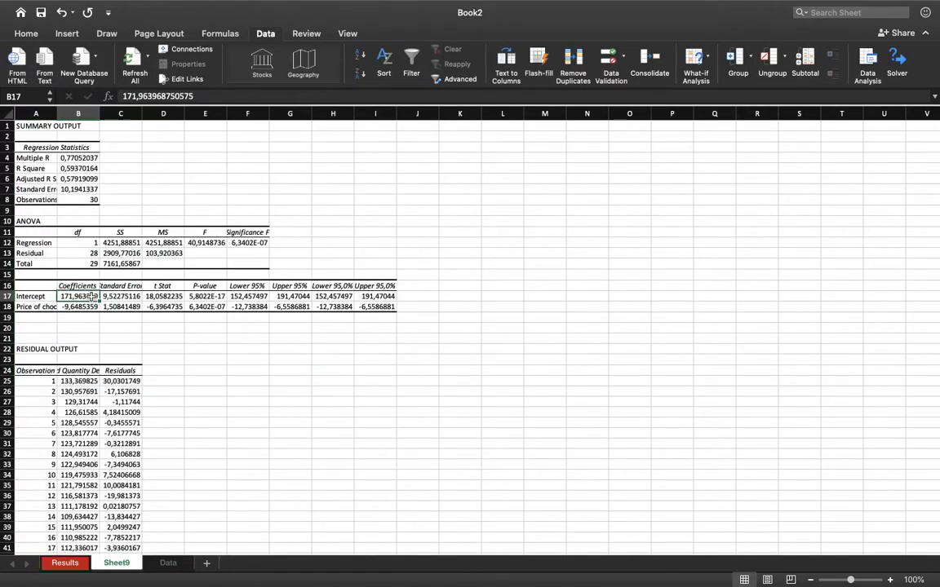
{"action": "left_click", "coordinate": [78, 306]}
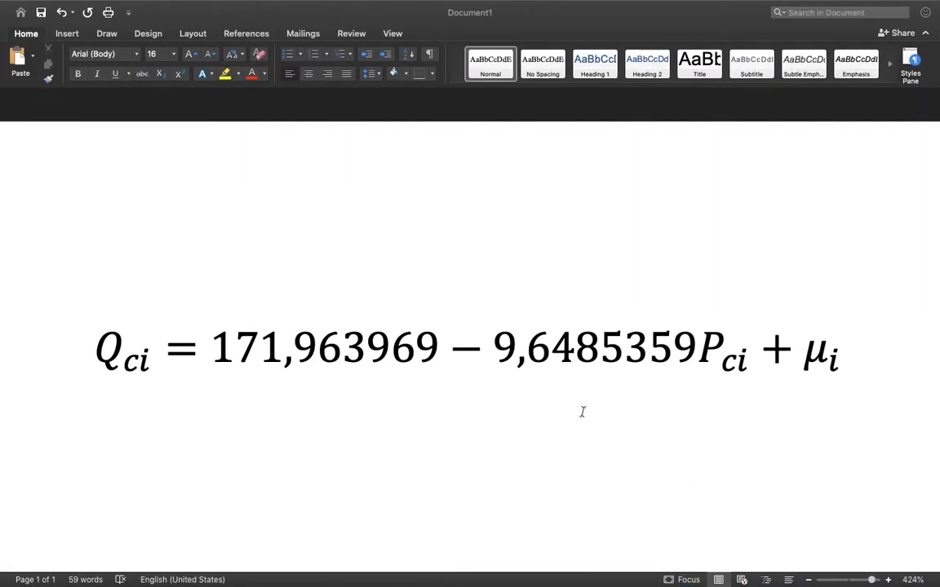
{"action": "mouse_move", "coordinate": [612, 579]}
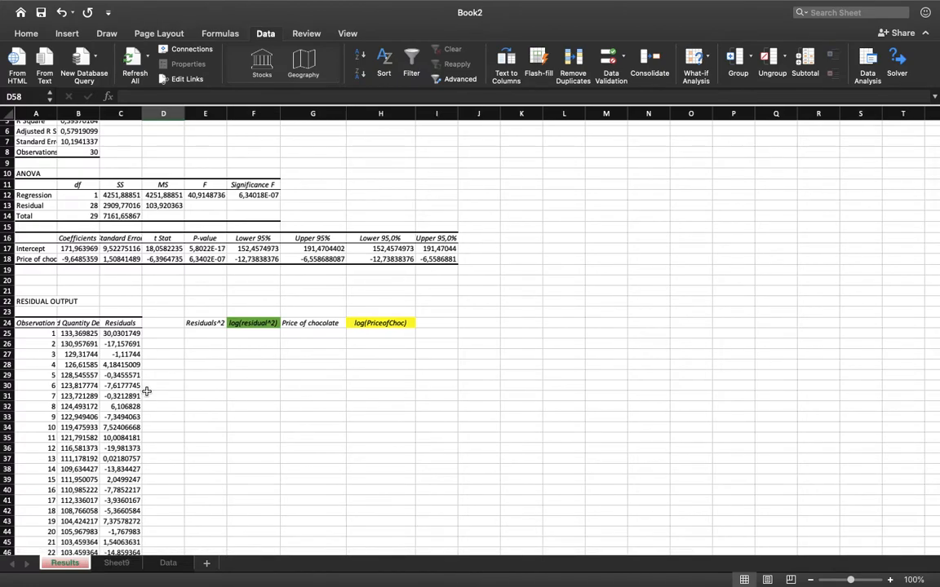
{"action": "mouse_move", "coordinate": [290, 335]}
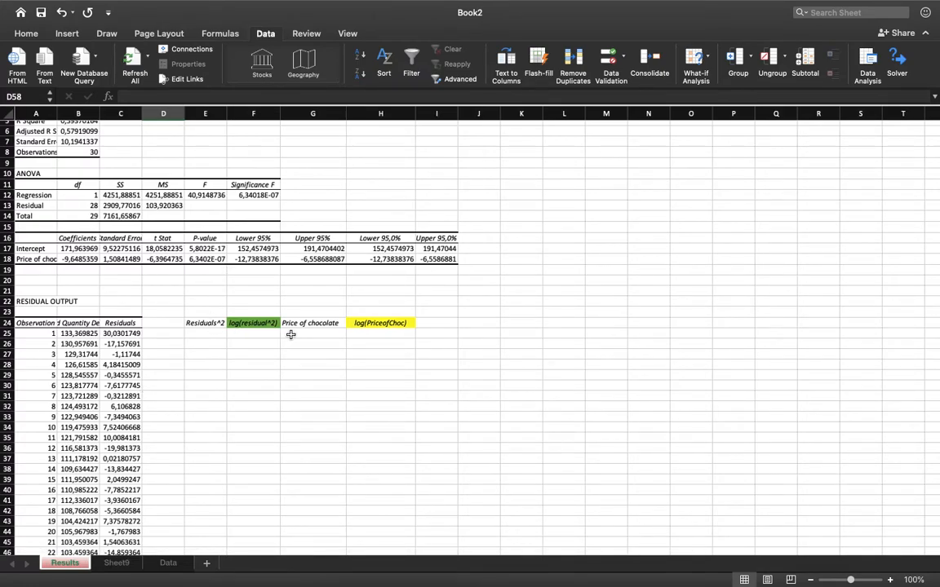
{"action": "mouse_move", "coordinate": [391, 333]}
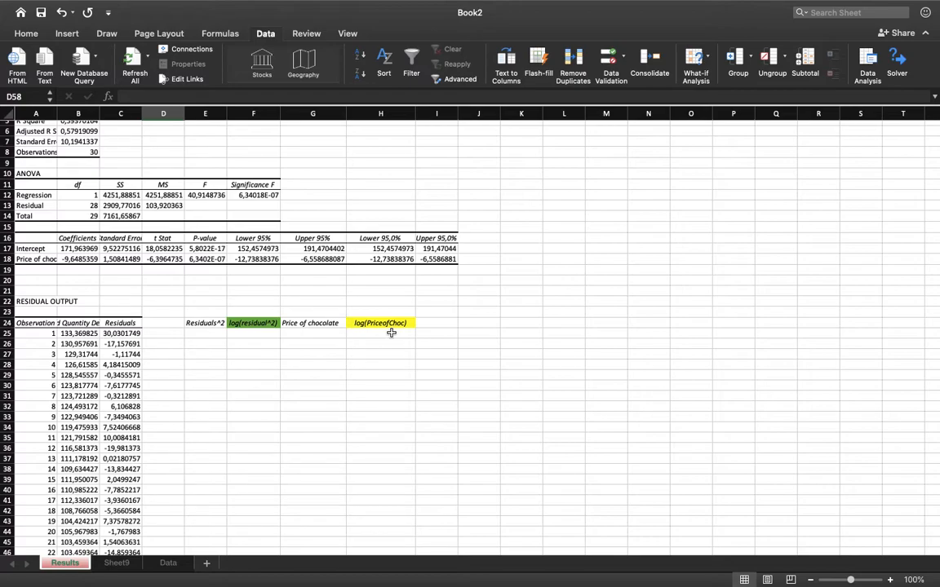
Enter =C25^2 under Residuals^2 to square the first residual and fill it down
{"action": "scroll", "scroll_direction": "down", "scroll_amount": 3}
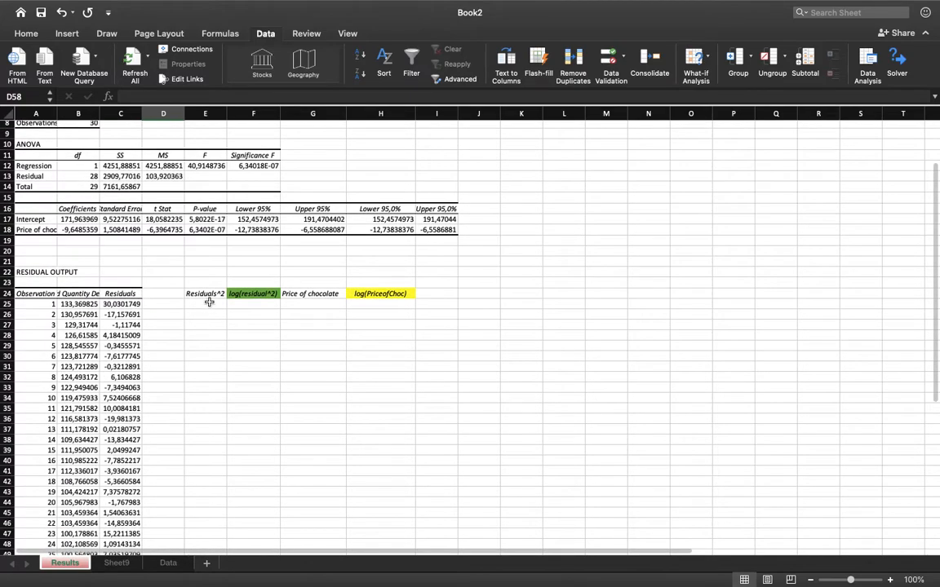
{"action": "left_click", "coordinate": [205, 294]}
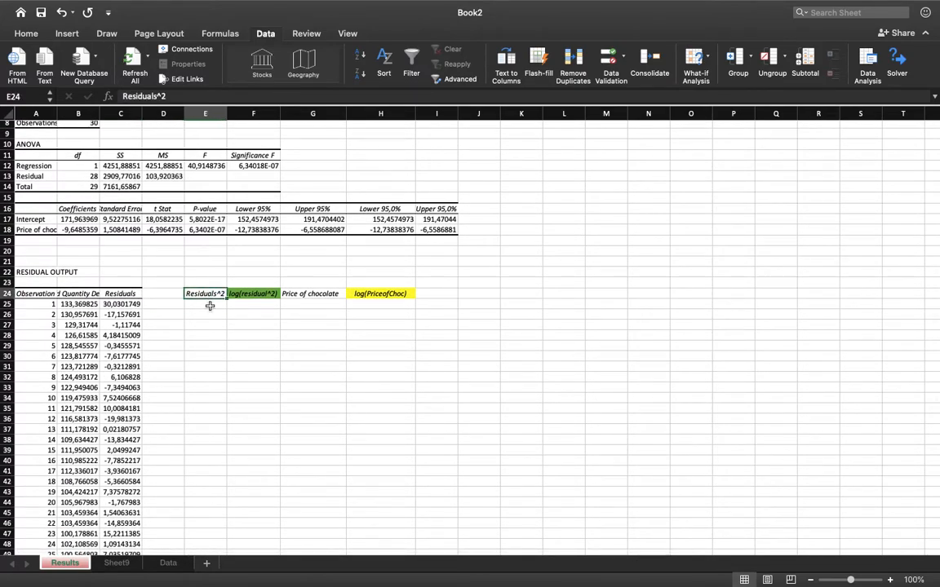
{"action": "left_click", "coordinate": [206, 305]}
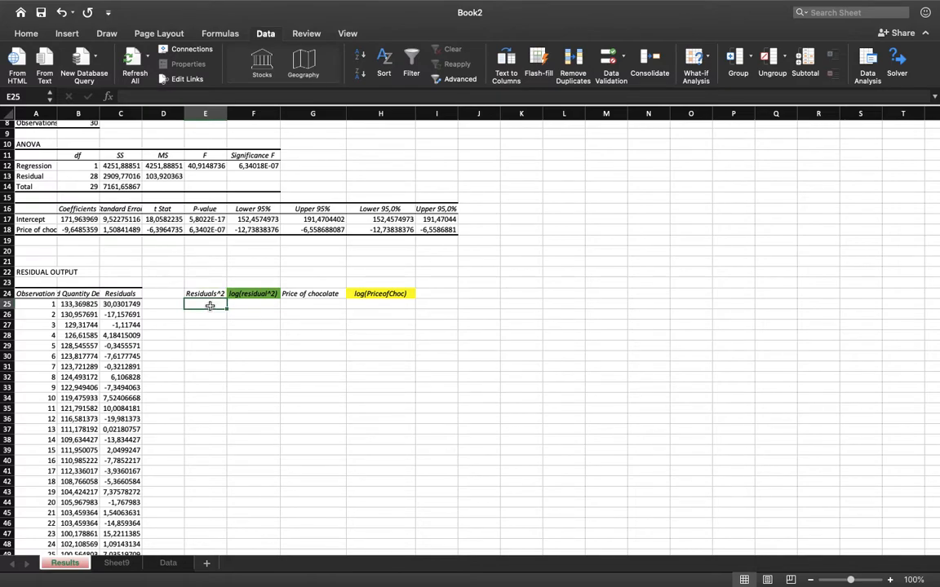
{"action": "type", "text": "="}
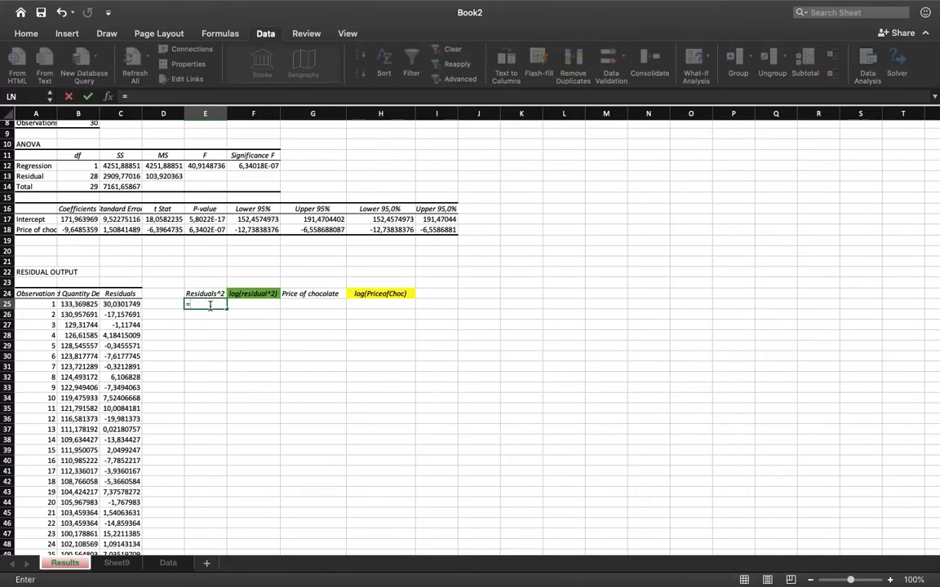
{"action": "left_click", "coordinate": [121, 303]}
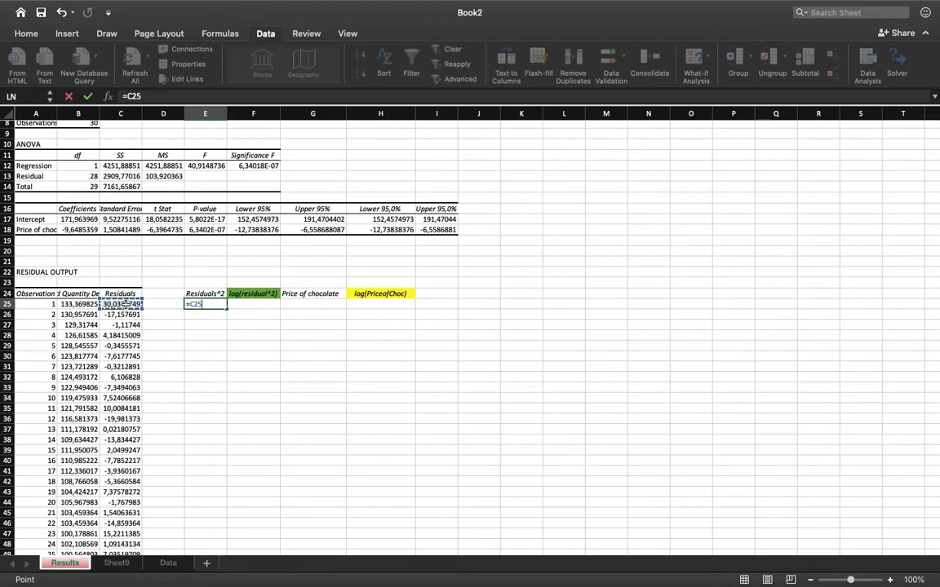
{"action": "type", "text": "^2"}
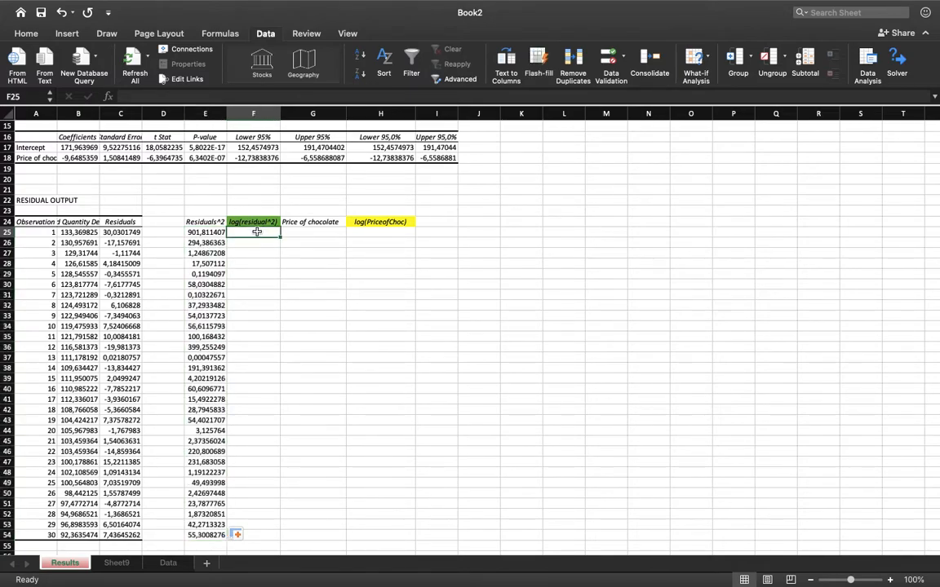
Enter =LOG(E25) under log(residual^2) and fill it down to row 54
{"action": "type", "text": "=loh"}
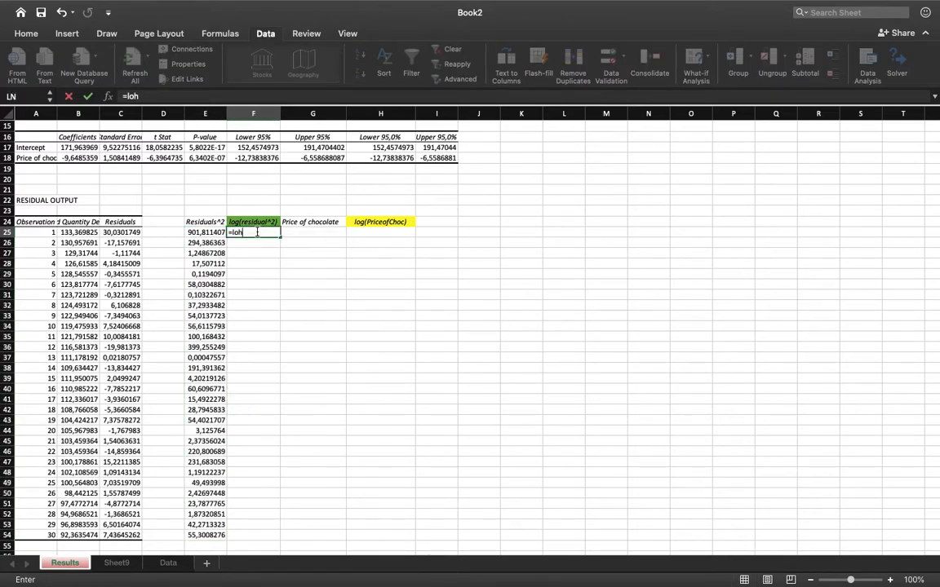
{"action": "type", "text": "LOG("}
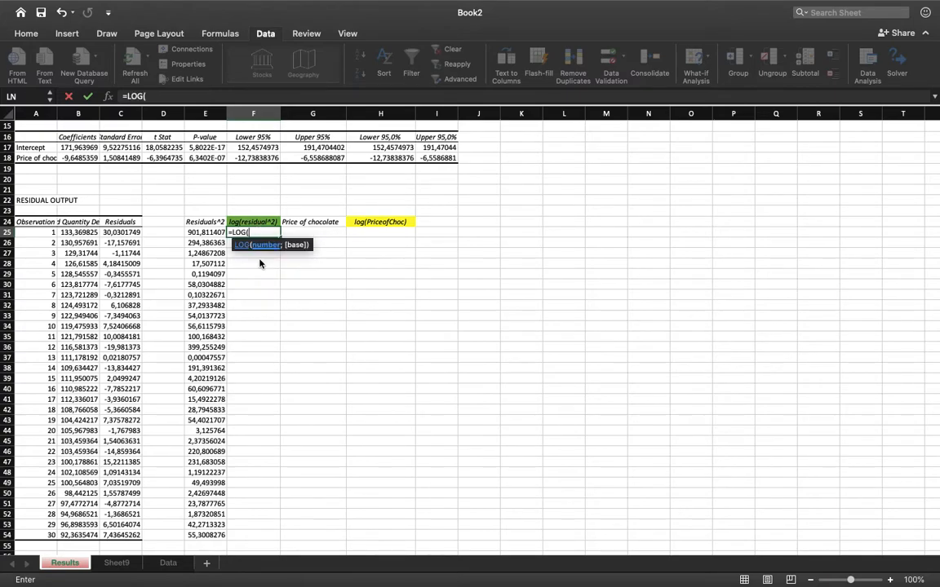
{"action": "left_click", "coordinate": [205, 232]}
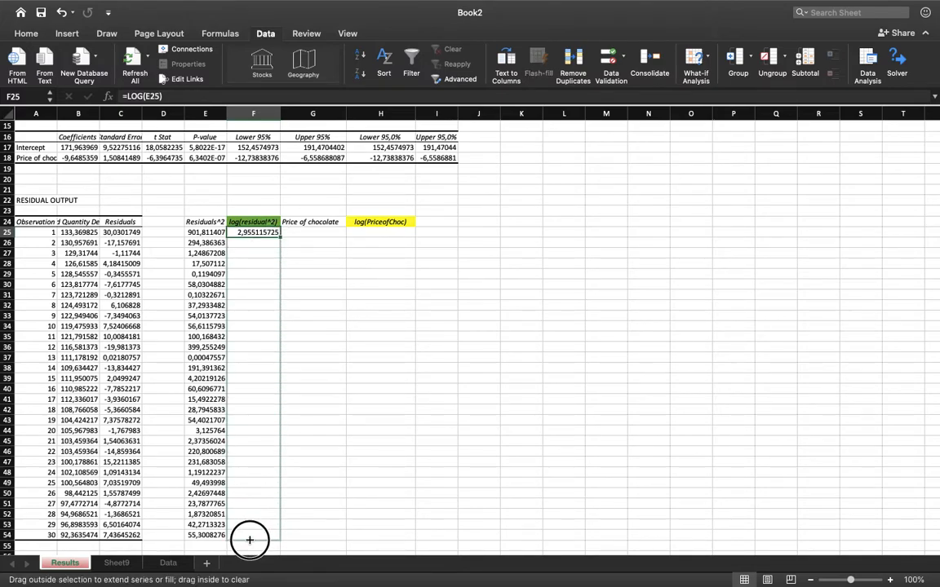
{"action": "left_click_drag", "start_coordinate": [252, 231], "coordinate": [251, 536]}
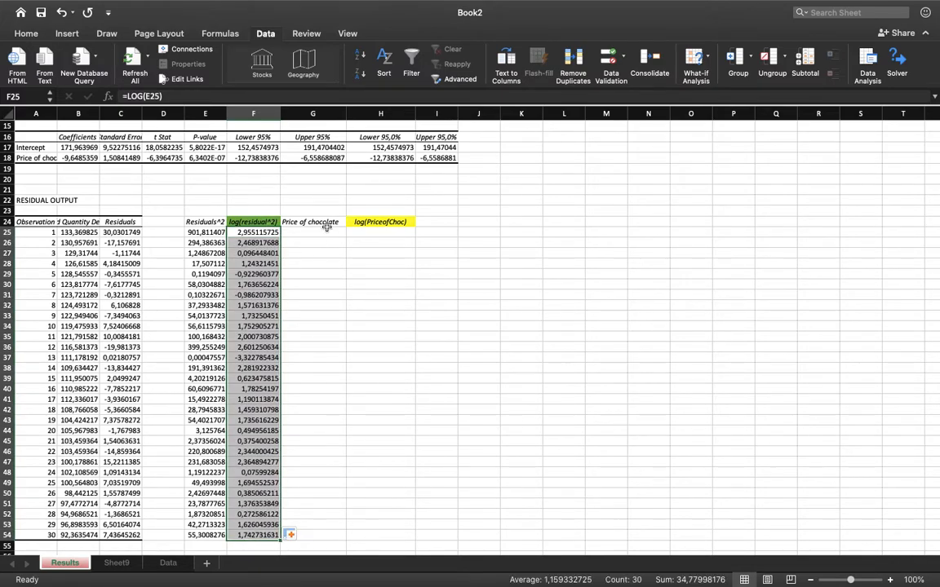
Select the Price of chocolate column, switch to the Data sheet and copy B2:B31
{"action": "left_click", "coordinate": [313, 222]}
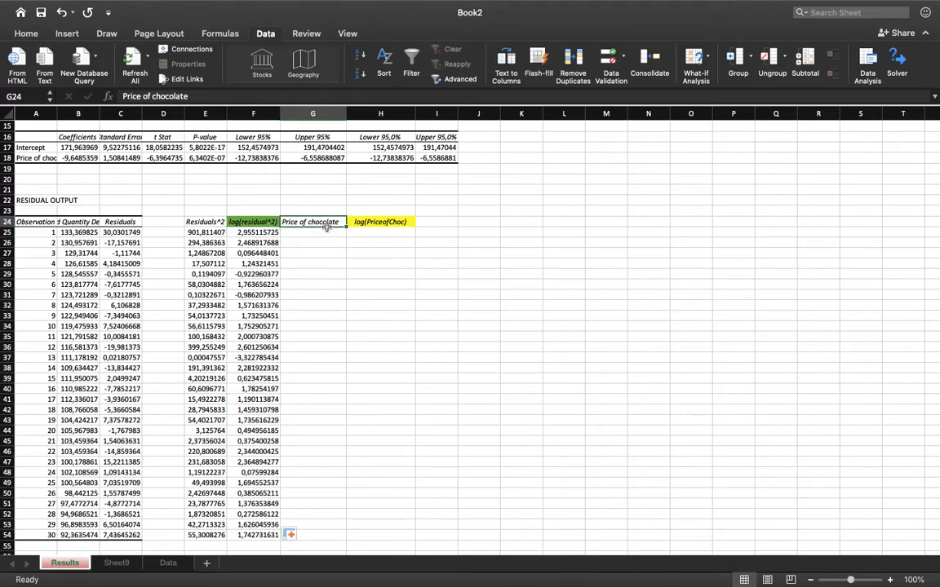
{"action": "left_click", "coordinate": [313, 232]}
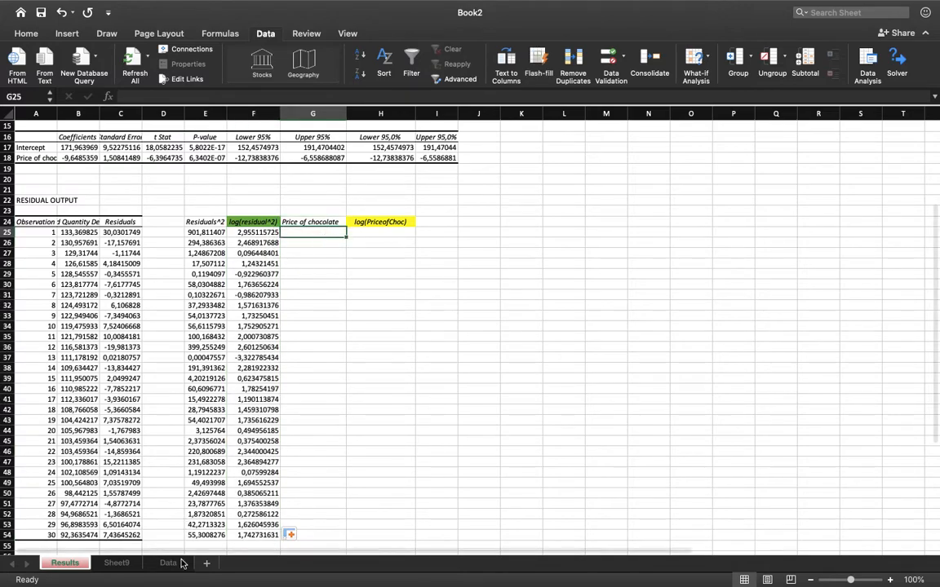
{"action": "left_click", "coordinate": [169, 563]}
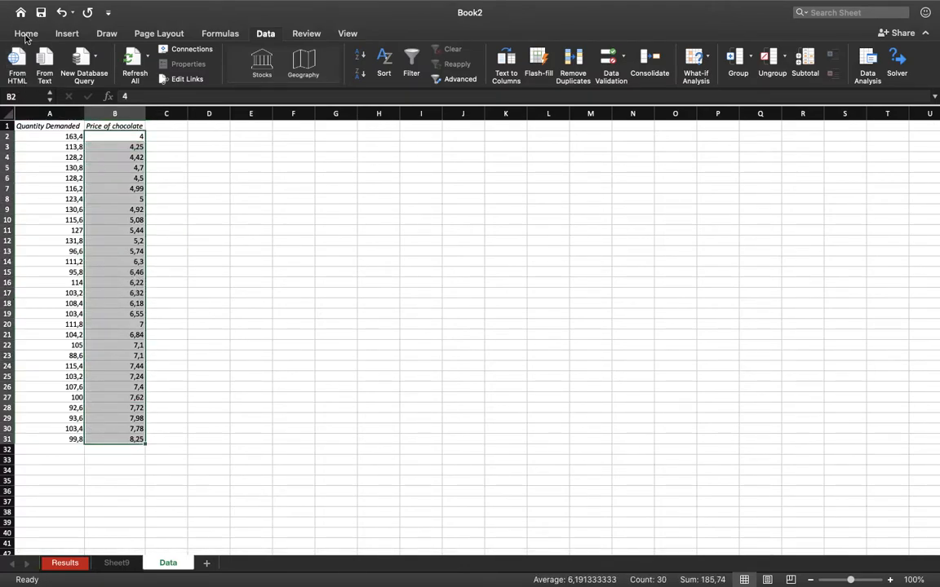
{"action": "left_click", "coordinate": [26, 33]}
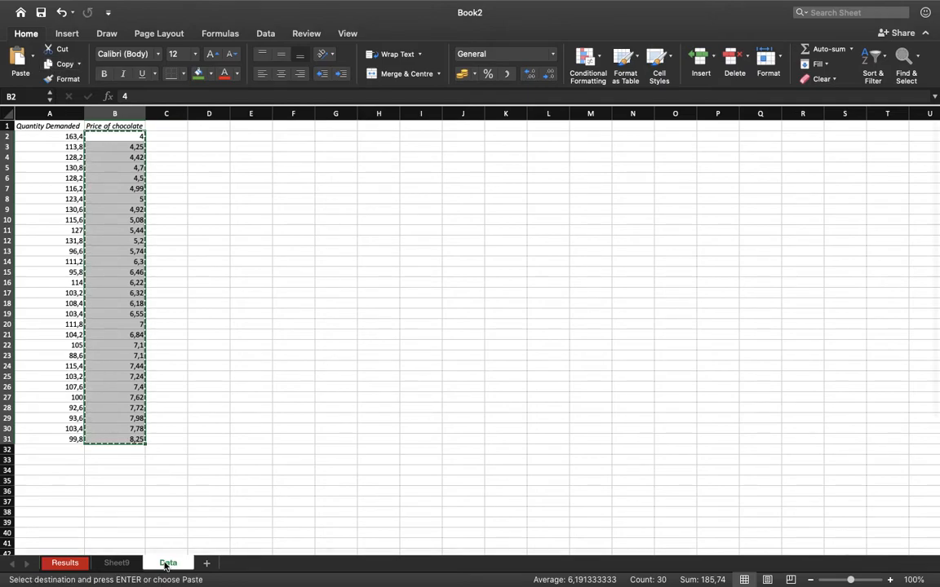
{"action": "left_click", "coordinate": [65, 563]}
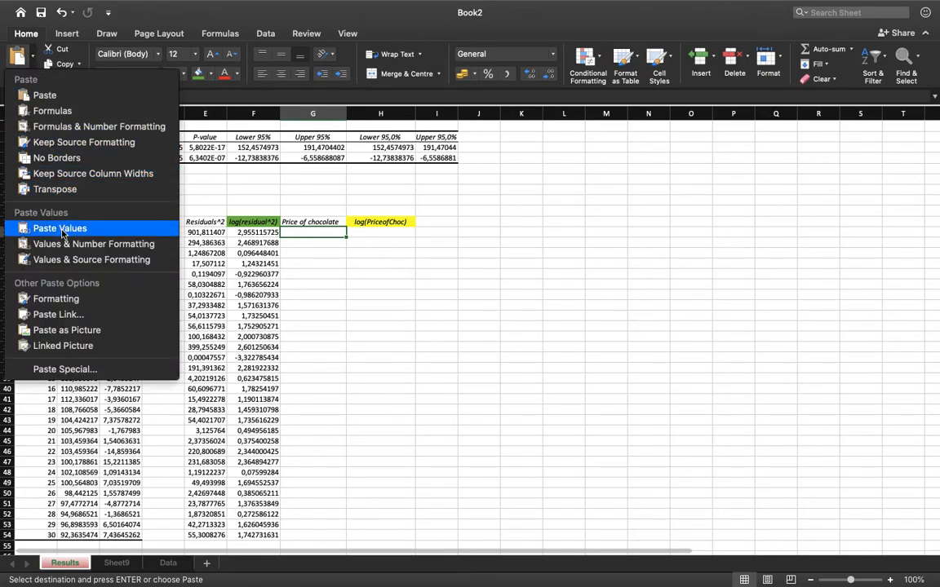
Paste the prices as values into column G and fill =LOG(G25) down to row 54
{"action": "left_click", "coordinate": [59, 228]}
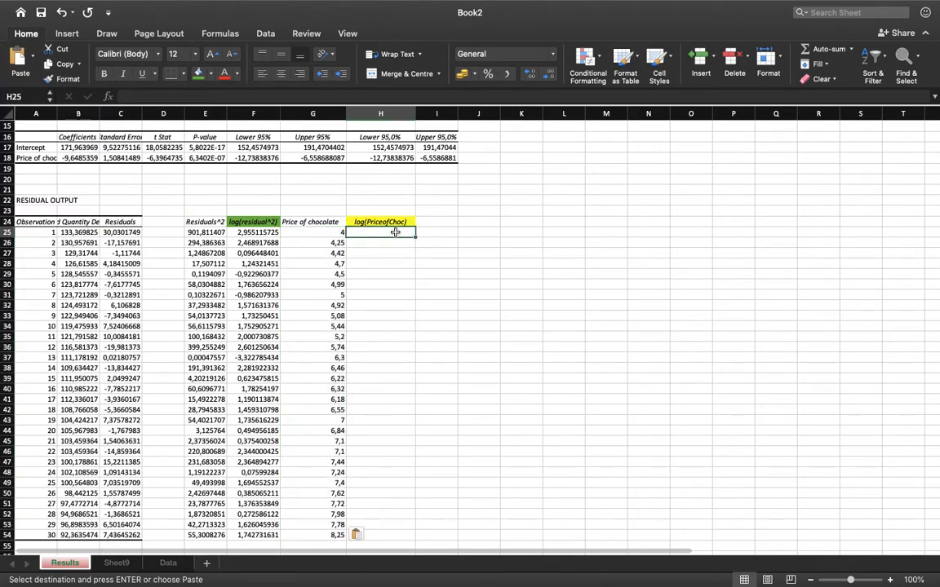
{"action": "type", "text": "=lo"}
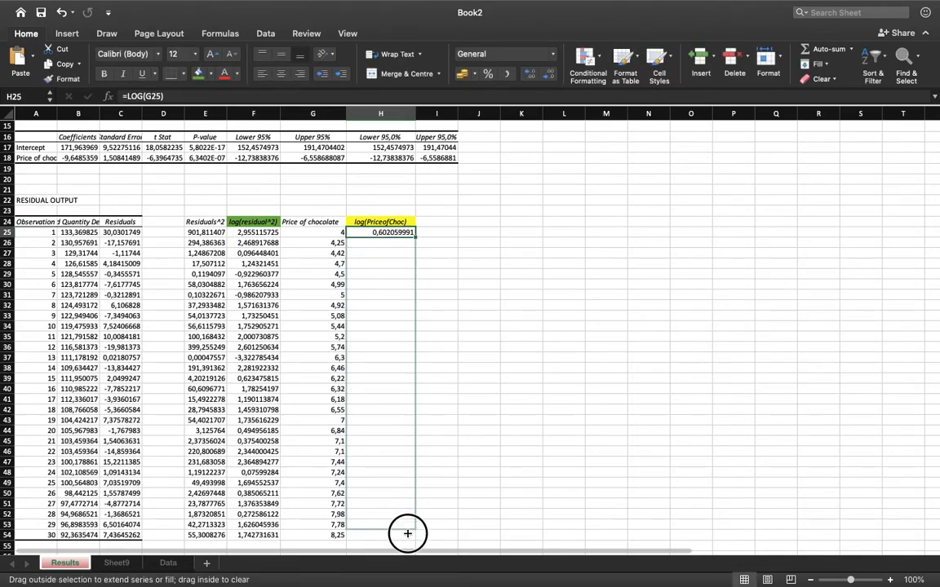
{"action": "left_click_drag", "start_coordinate": [392, 232], "coordinate": [408, 535]}
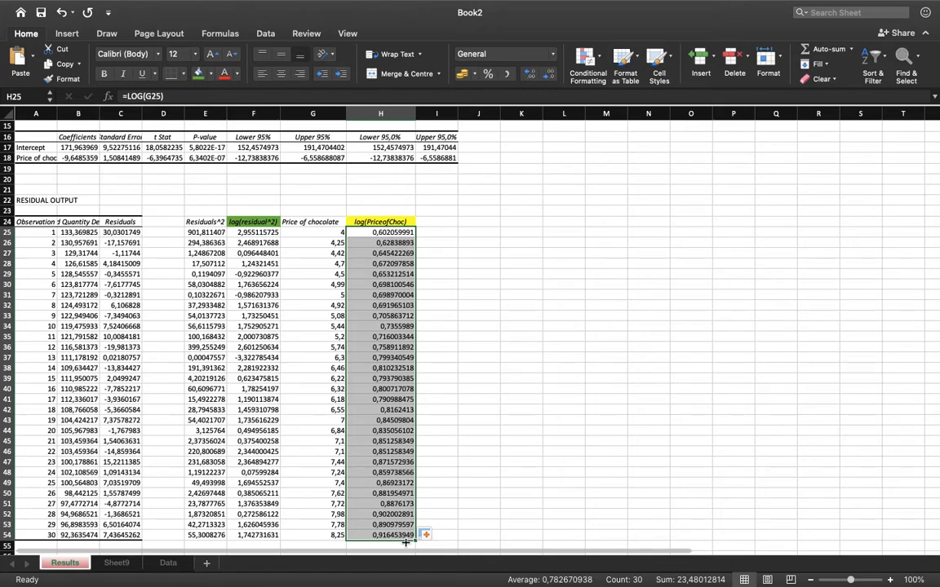
{"action": "mouse_move", "coordinate": [405, 179]}
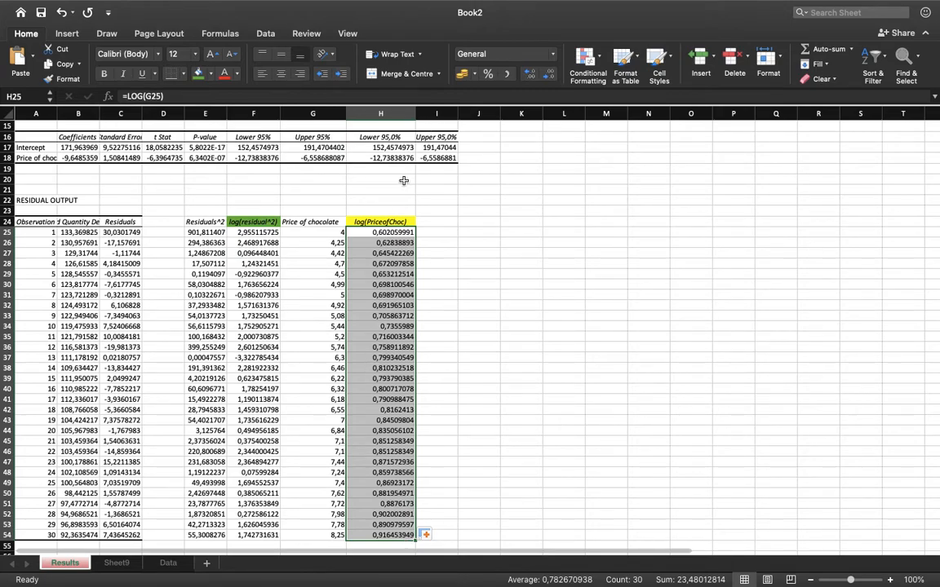
Retype the H24 heading as log(PriceofChoc) without spaces
{"action": "left_click", "coordinate": [380, 222]}
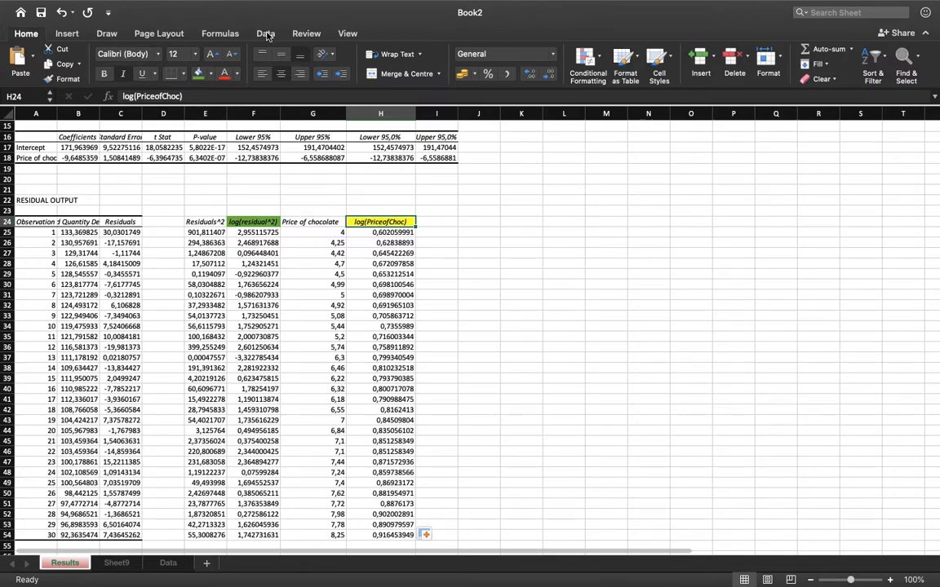
Run a Regression with Y range F24:F54 and X range H24:H54, Labels, on a new worksheet
{"action": "left_click", "coordinate": [868, 62]}
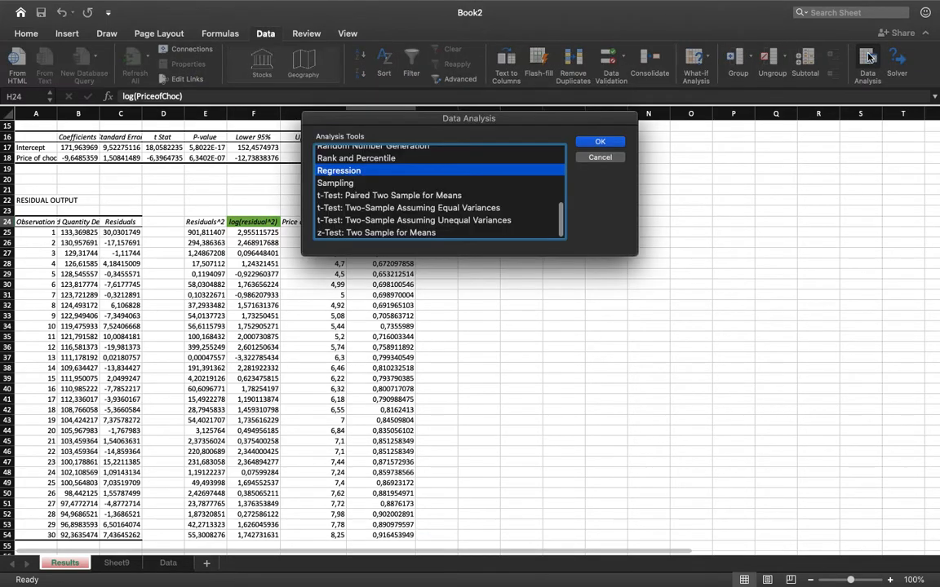
{"action": "left_click", "coordinate": [601, 140]}
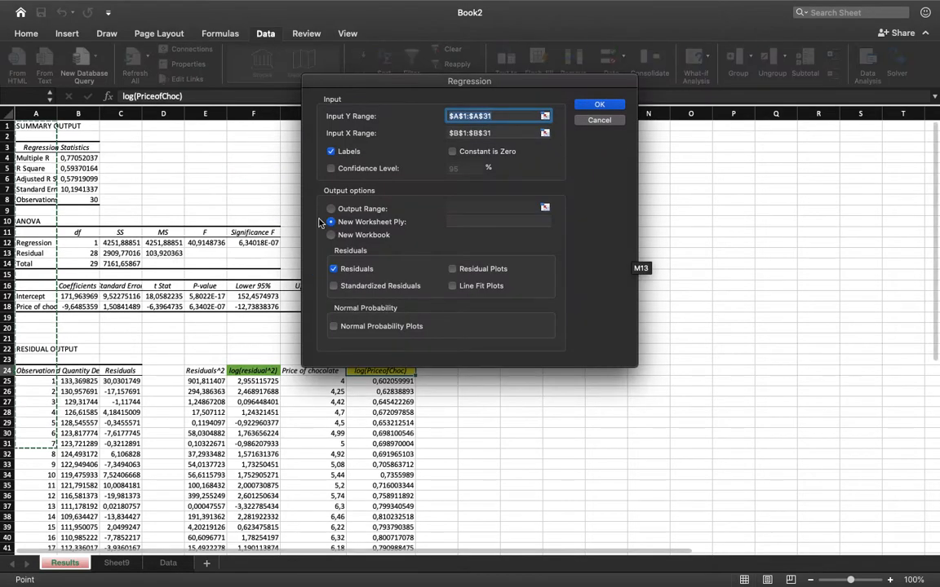
{"action": "left_click", "coordinate": [333, 268]}
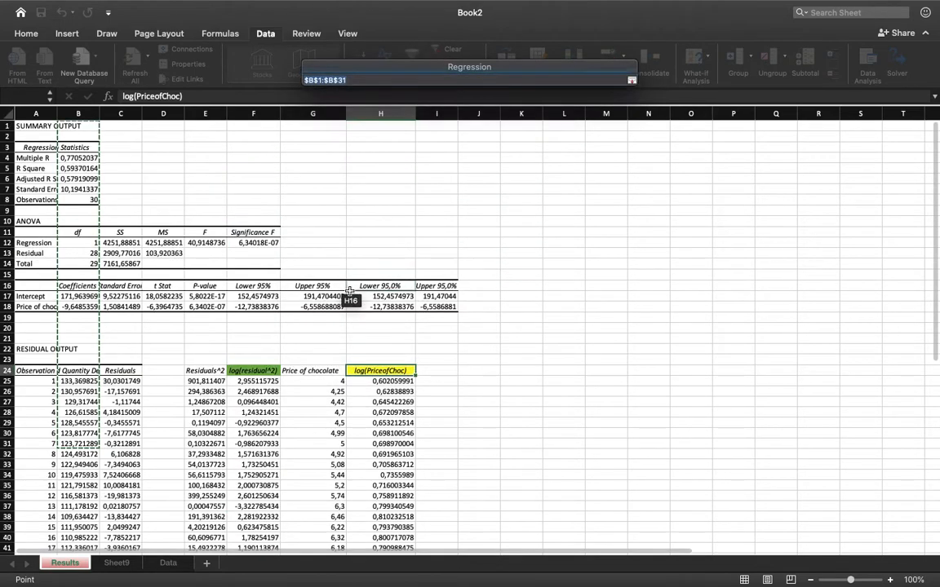
{"action": "left_click_drag", "start_coordinate": [380, 382], "coordinate": [380, 516]}
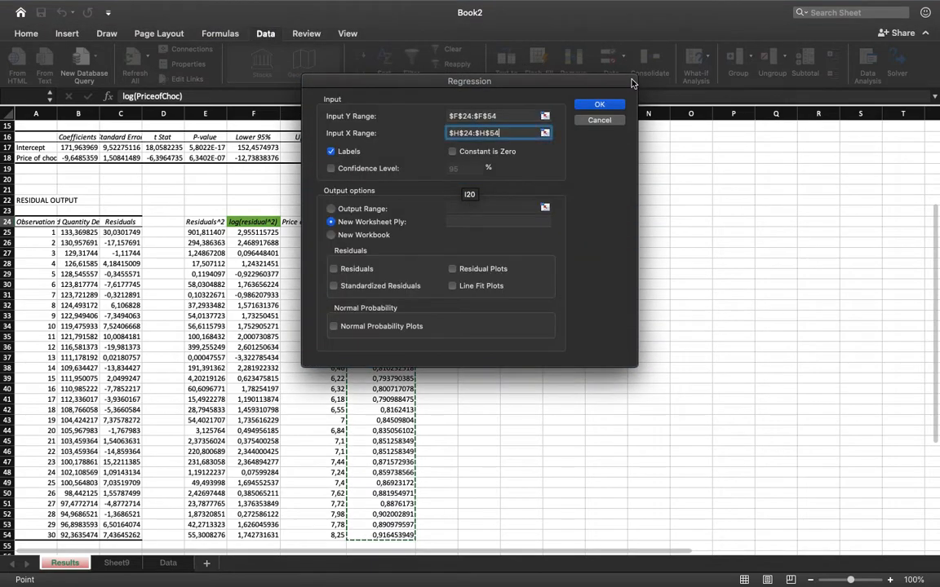
{"action": "left_click", "coordinate": [600, 104]}
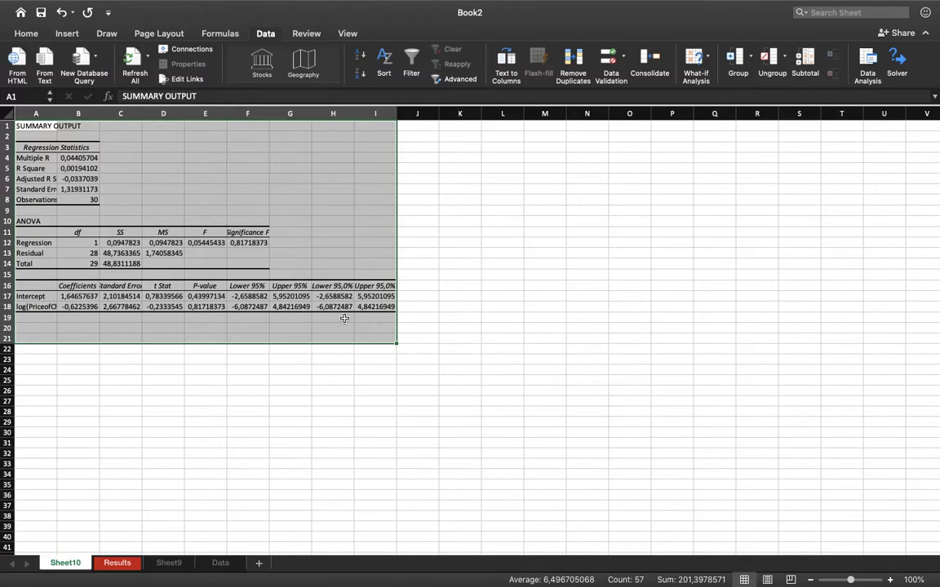
{"action": "mouse_move", "coordinate": [400, 563]}
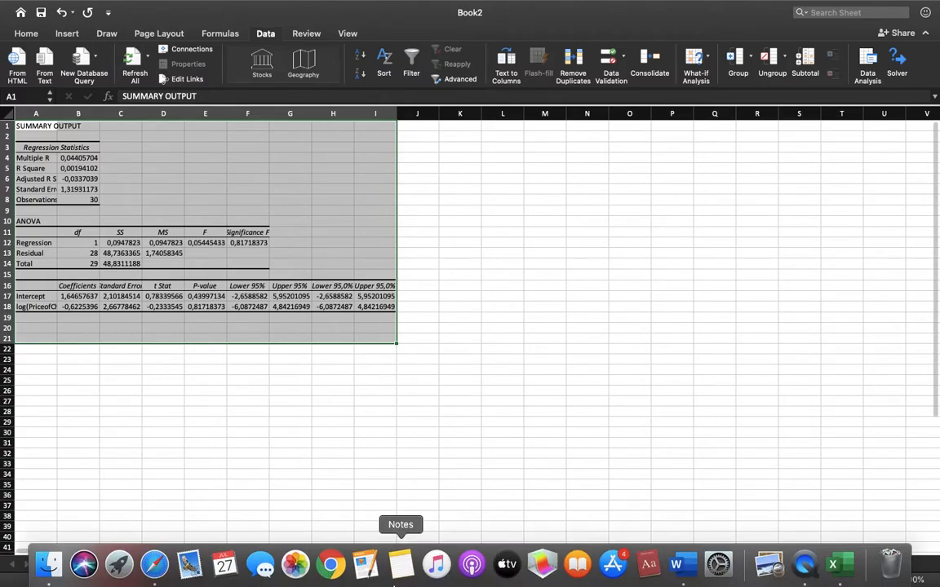
{"action": "mouse_move", "coordinate": [839, 565]}
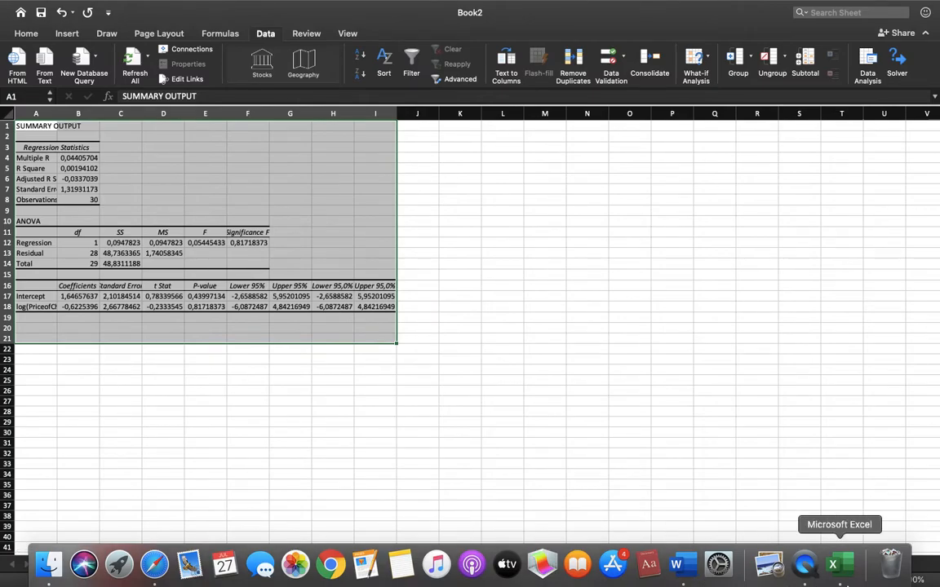
{"action": "mouse_move", "coordinate": [682, 565]}
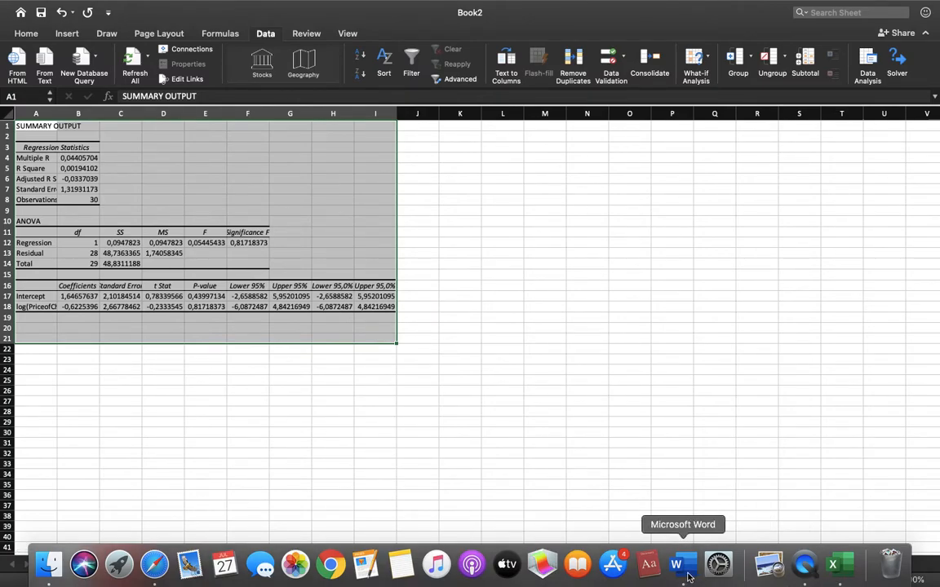
Bring the Word document with the Park test setup to the front from the Dock
{"action": "left_click", "coordinate": [675, 565]}
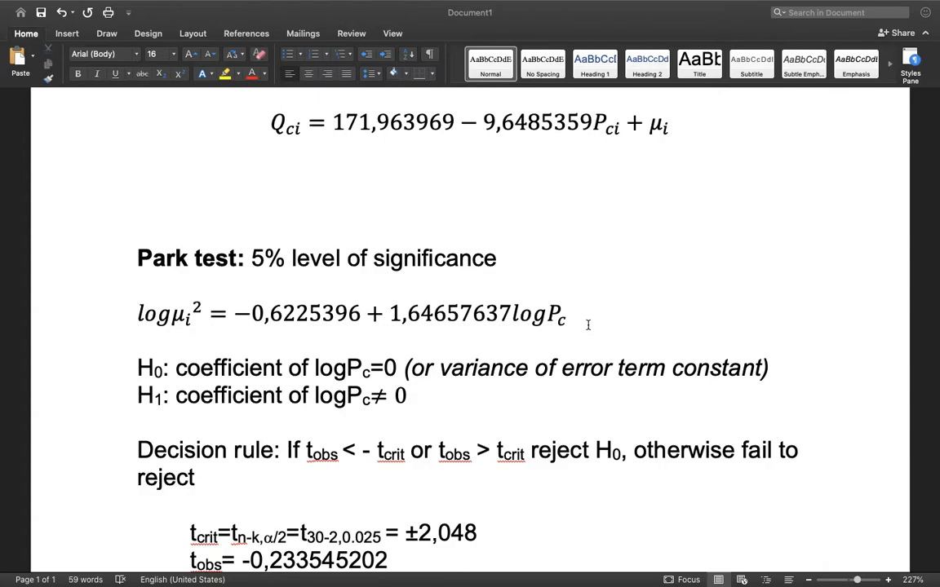
{"action": "mouse_move", "coordinate": [212, 361]}
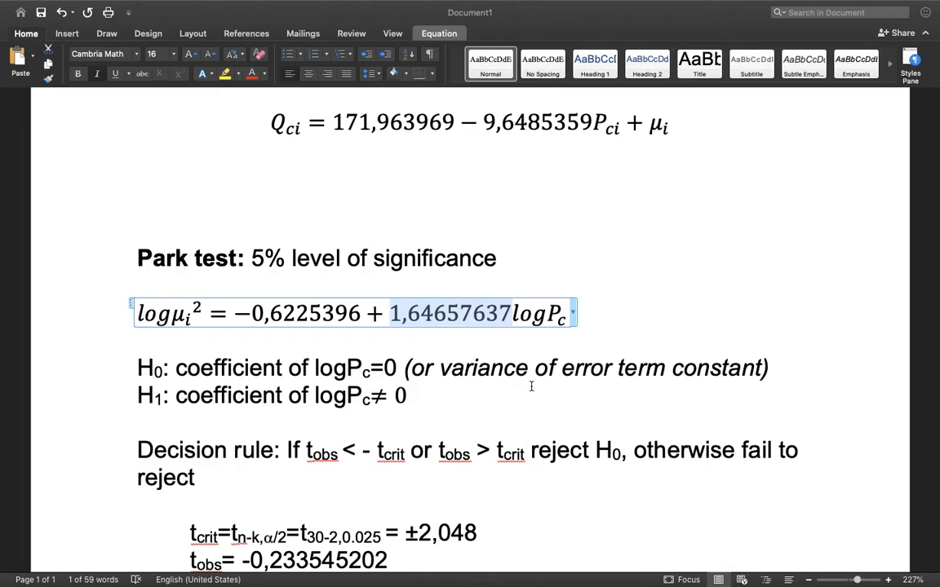
{"action": "mouse_move", "coordinate": [235, 341]}
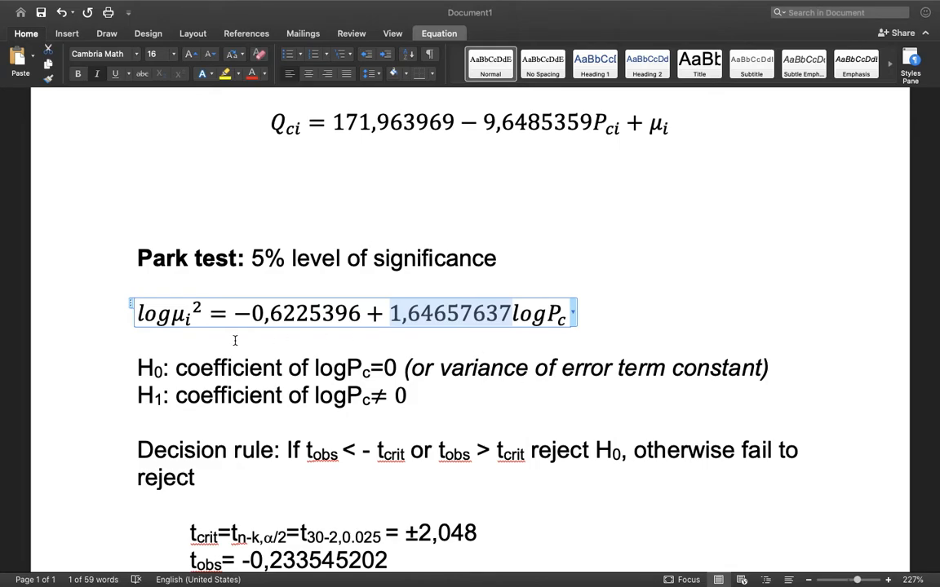
{"action": "mouse_move", "coordinate": [229, 466]}
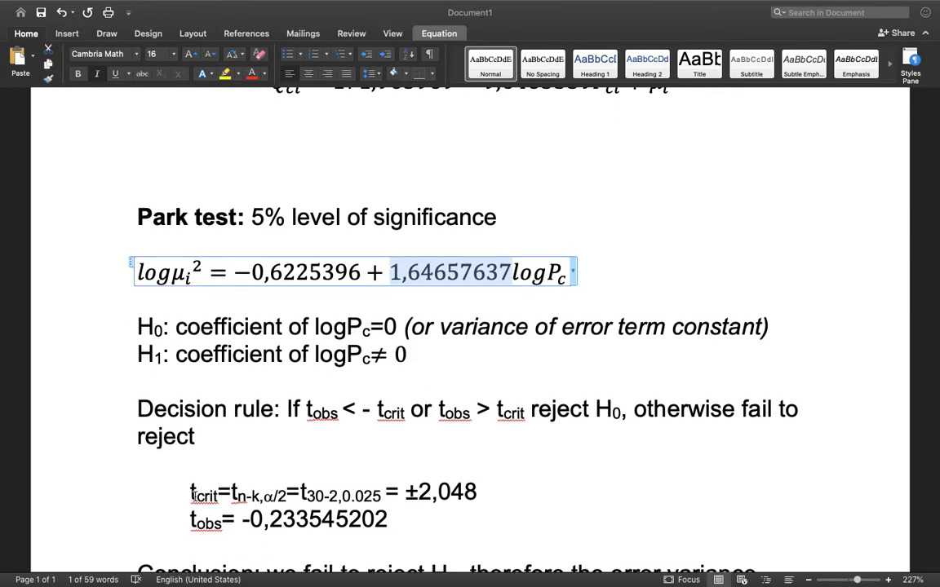
{"action": "left_click", "coordinate": [194, 496]}
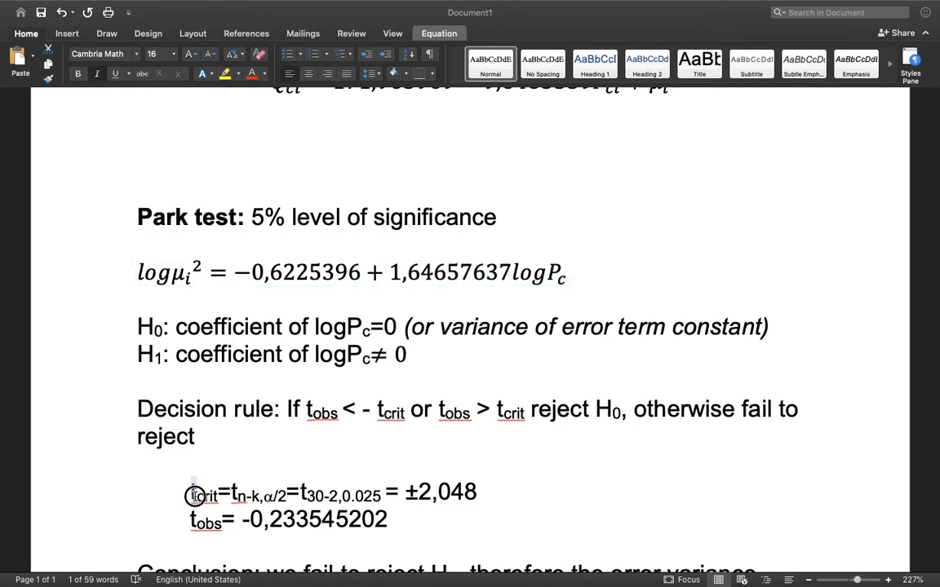
{"action": "left_click", "coordinate": [196, 496]}
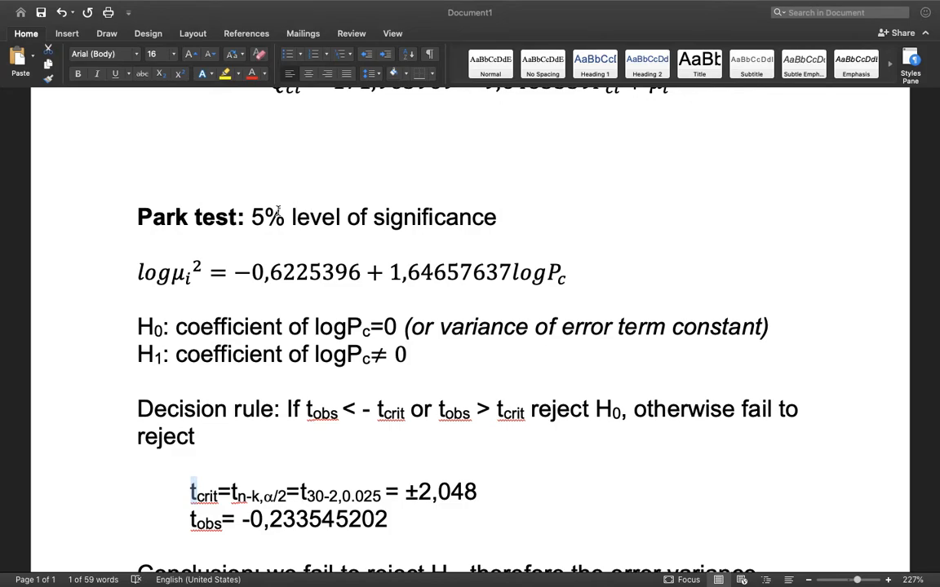
{"action": "mouse_move", "coordinate": [216, 517]}
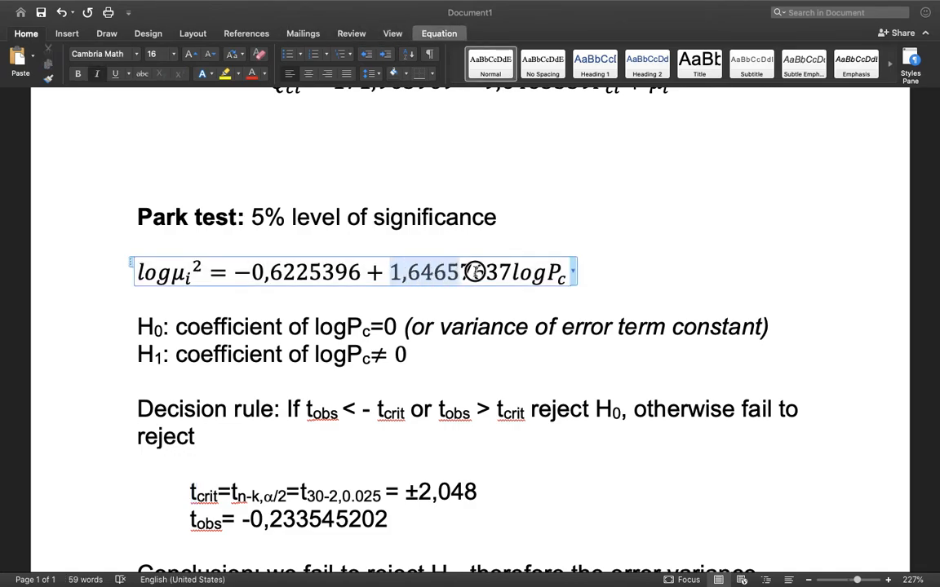
{"action": "scroll", "scroll_direction": "down", "scroll_amount": 3}
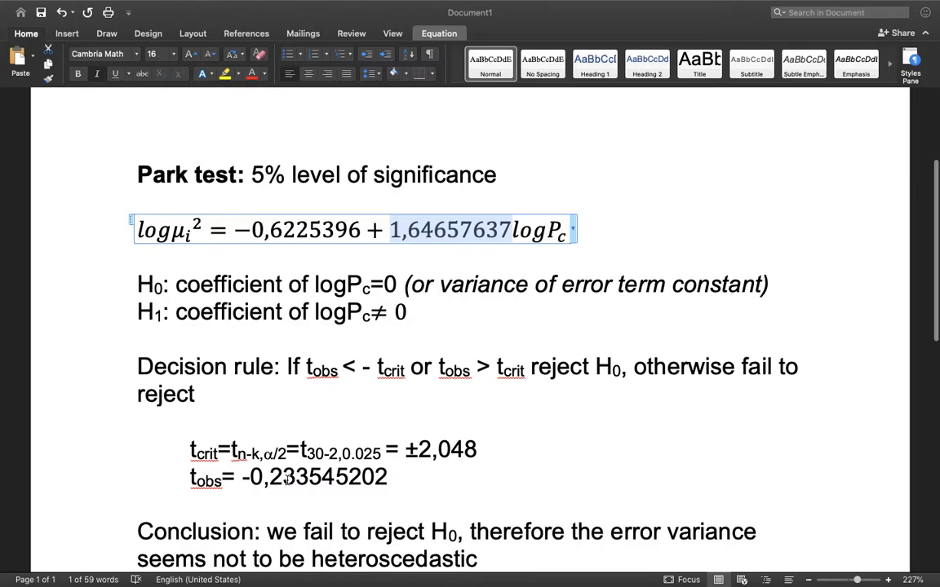
{"action": "left_click", "coordinate": [284, 476]}
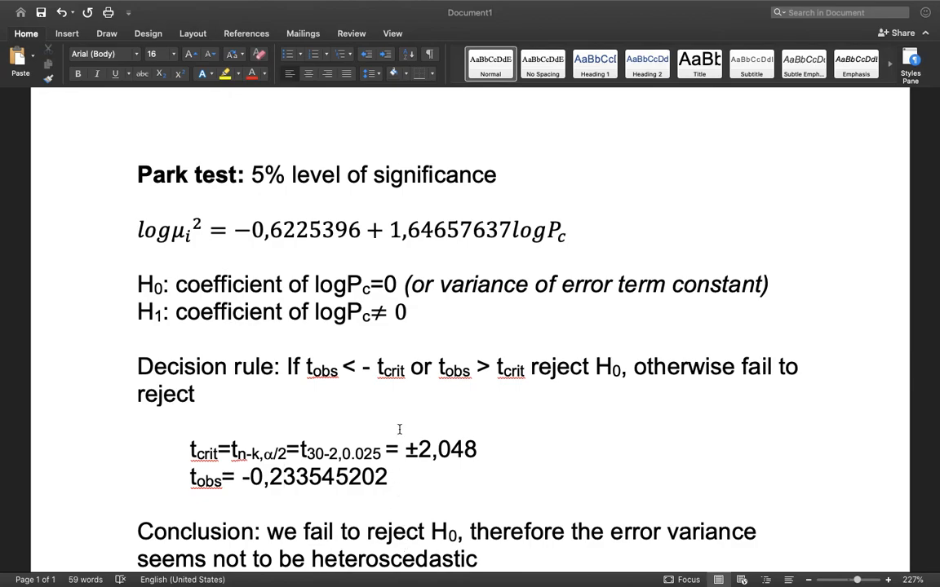
{"action": "left_click", "coordinate": [283, 477]}
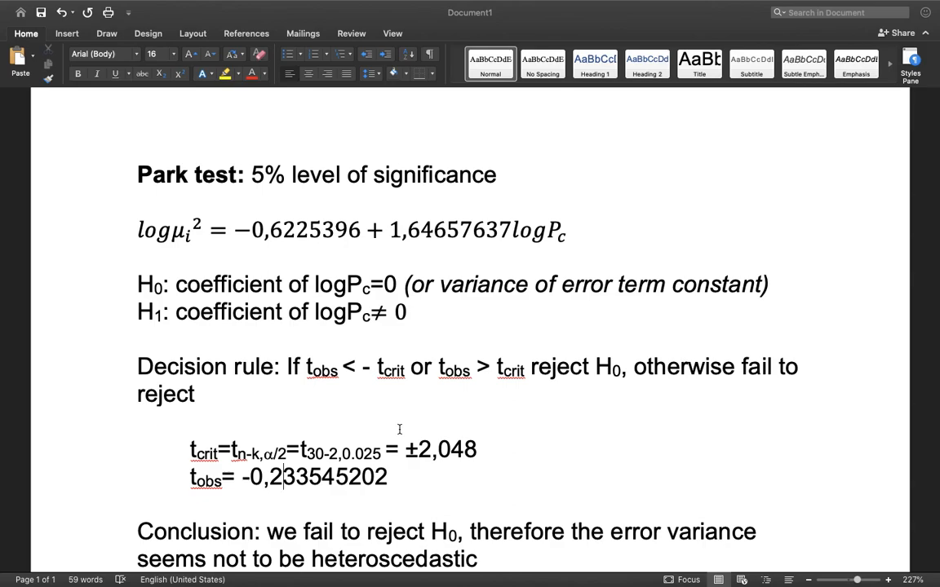